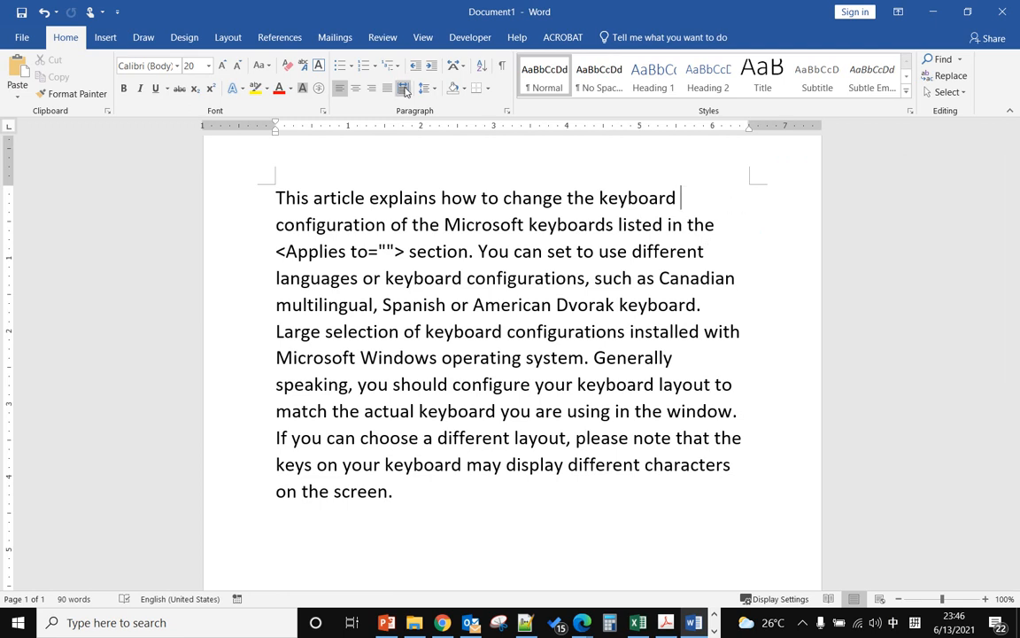
mouse_move(404, 88)
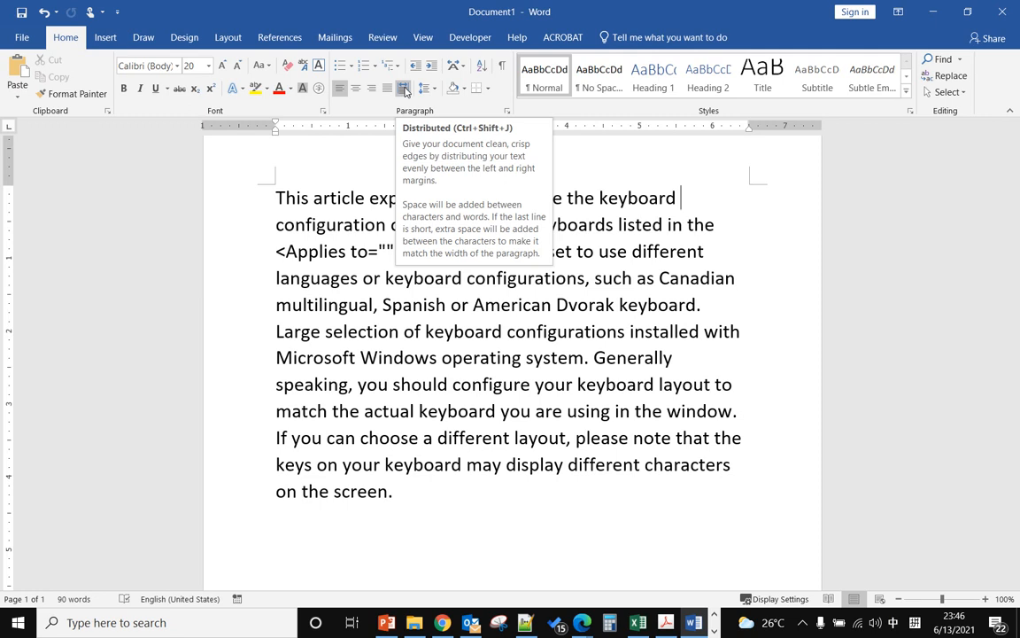
Apply Distributed alignment to the keyboard article paragraph, stretching its last line full width.
click(402, 89)
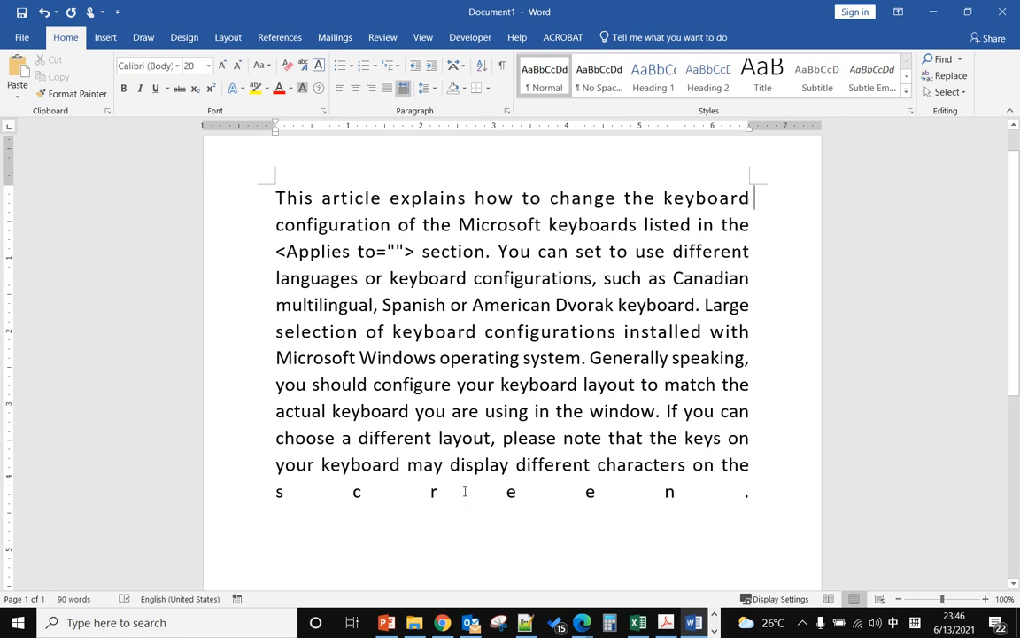
mouse_move(708, 492)
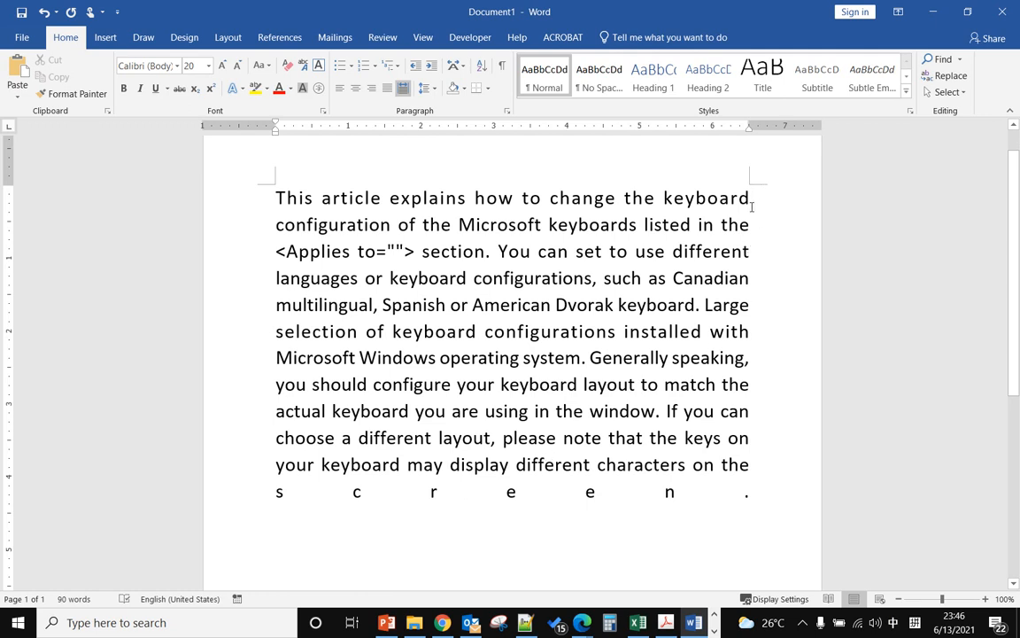
mouse_move(521, 186)
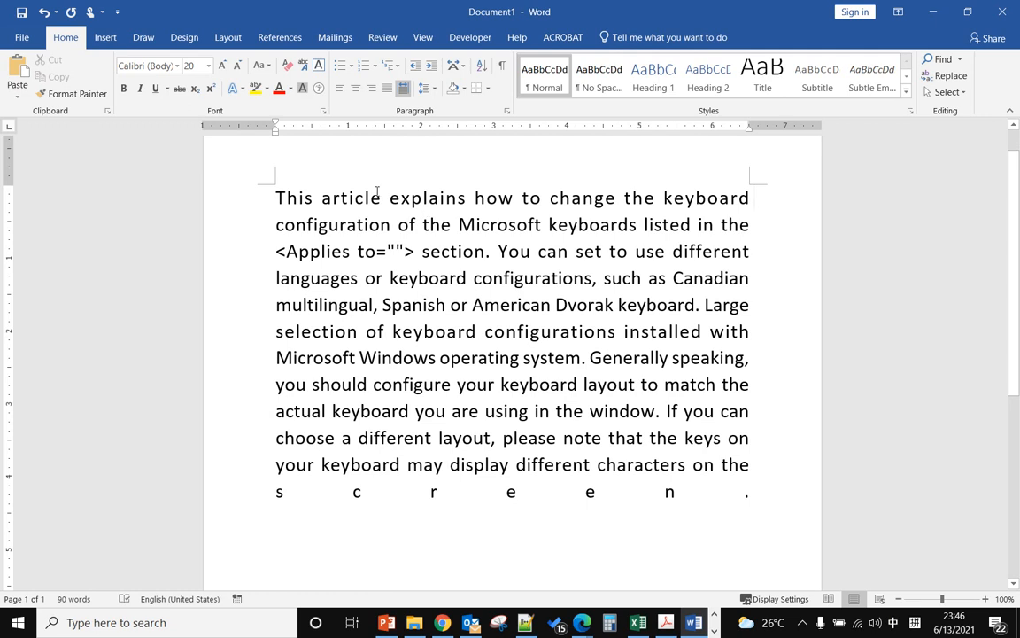
mouse_move(227, 37)
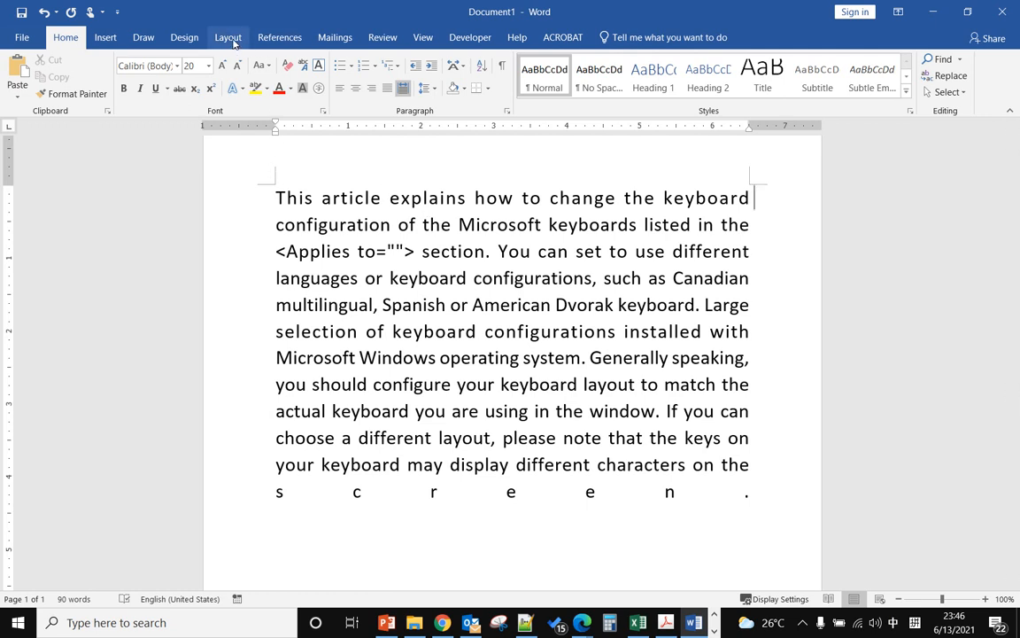
Enable Automatic hyphenation from the Layout ribbon so long words break at line ends.
click(226, 37)
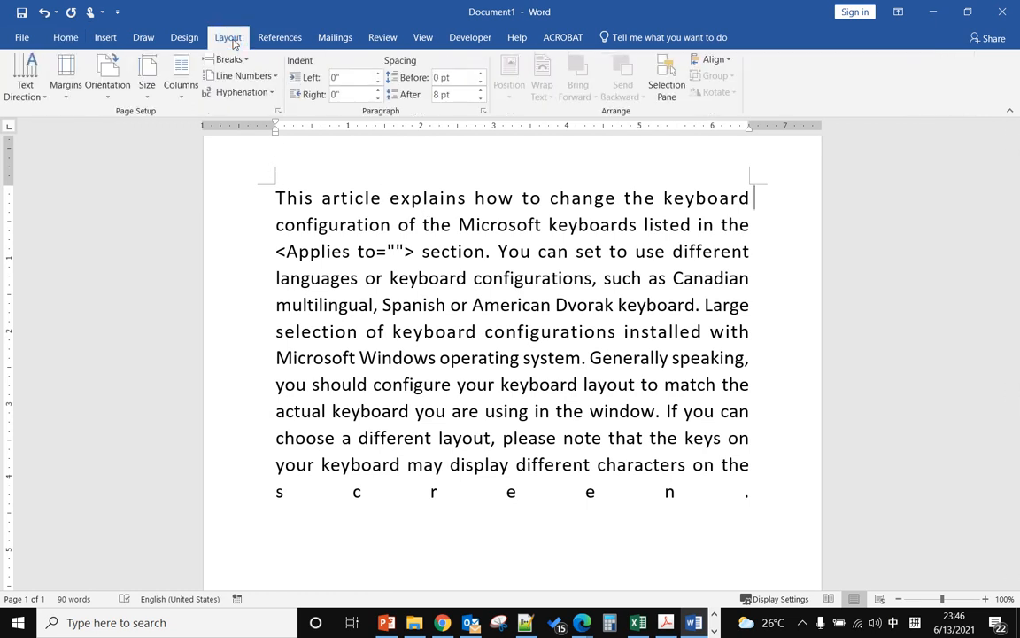
mouse_move(239, 92)
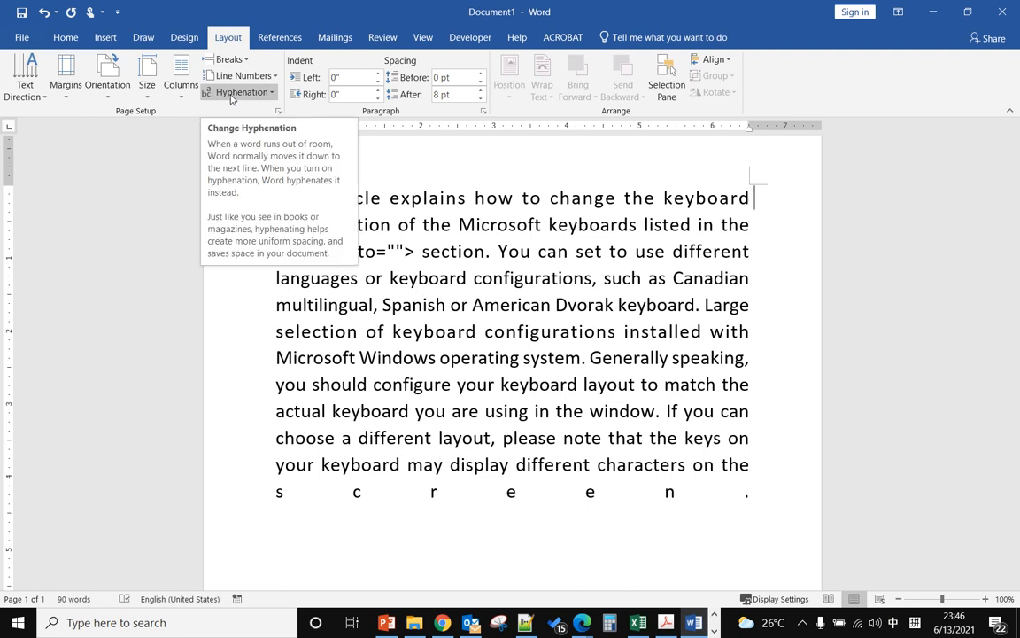
click(241, 92)
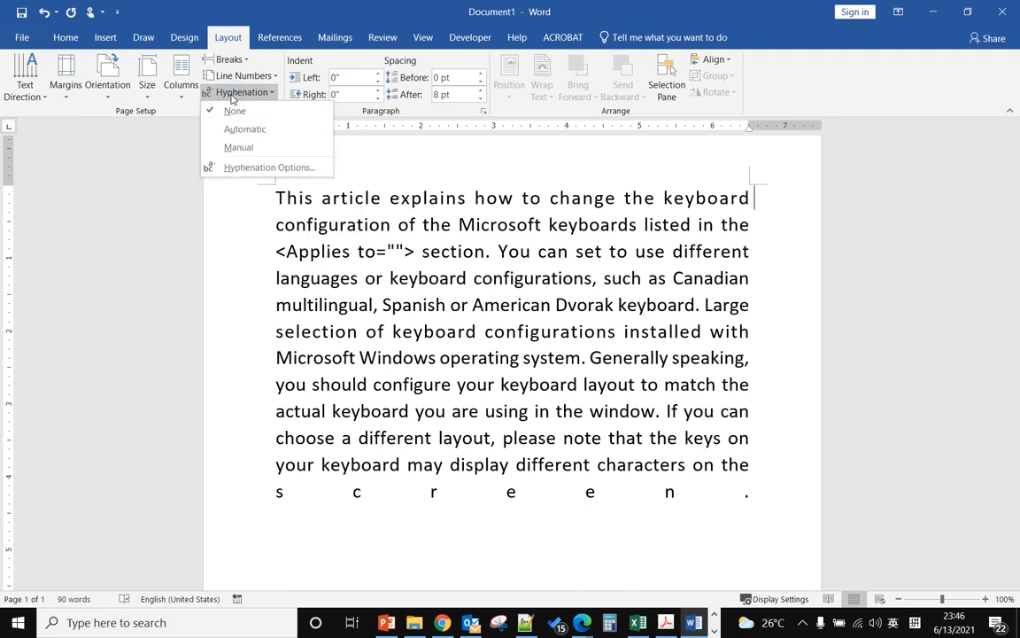
mouse_move(244, 128)
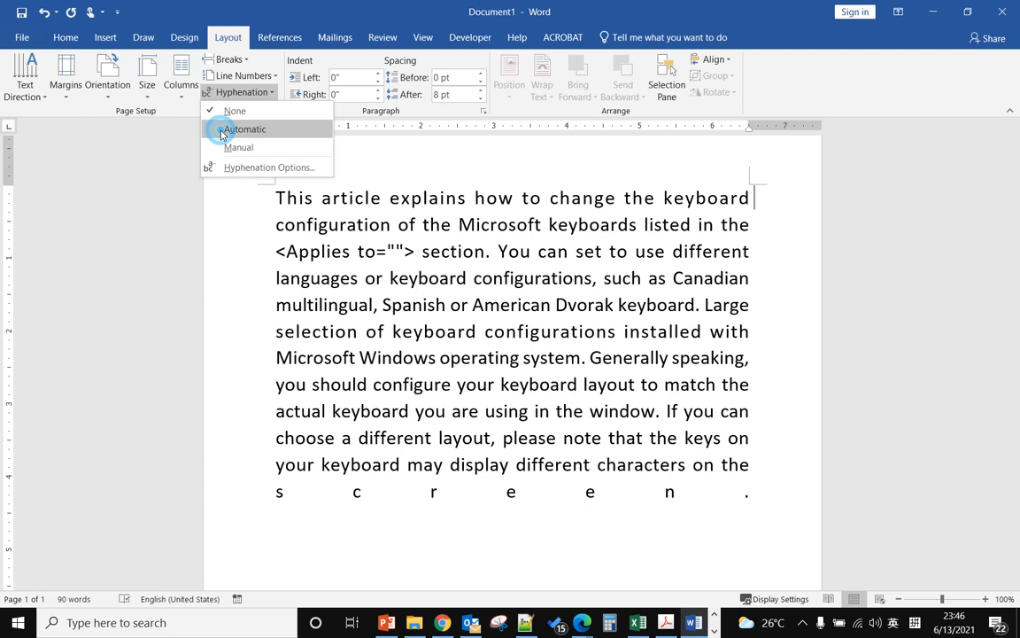
click(244, 128)
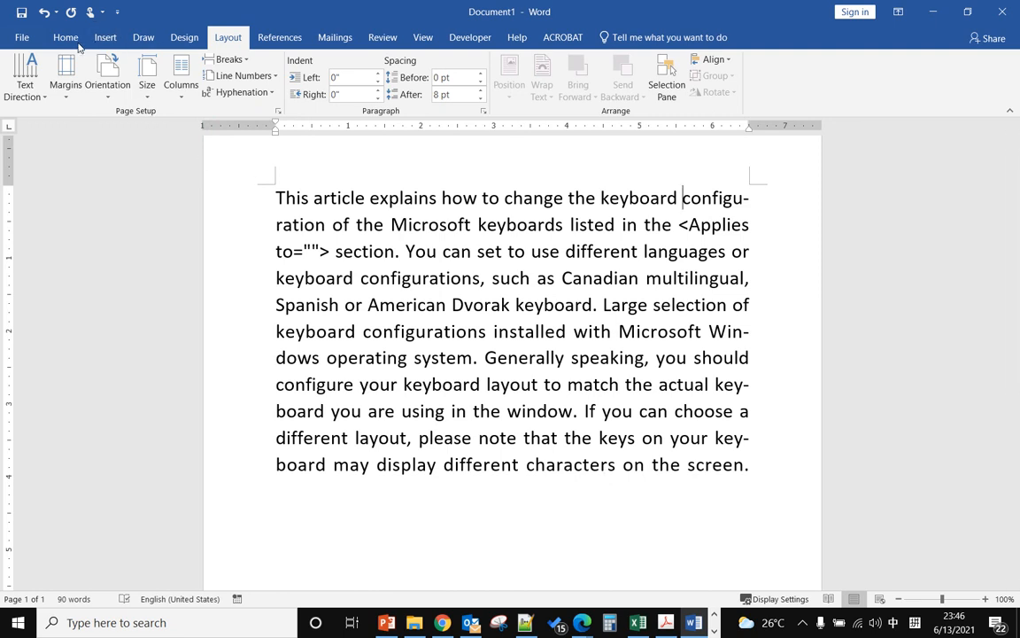
Return to the Home ribbon with the paragraph now shown justified and hyphenated.
click(64, 37)
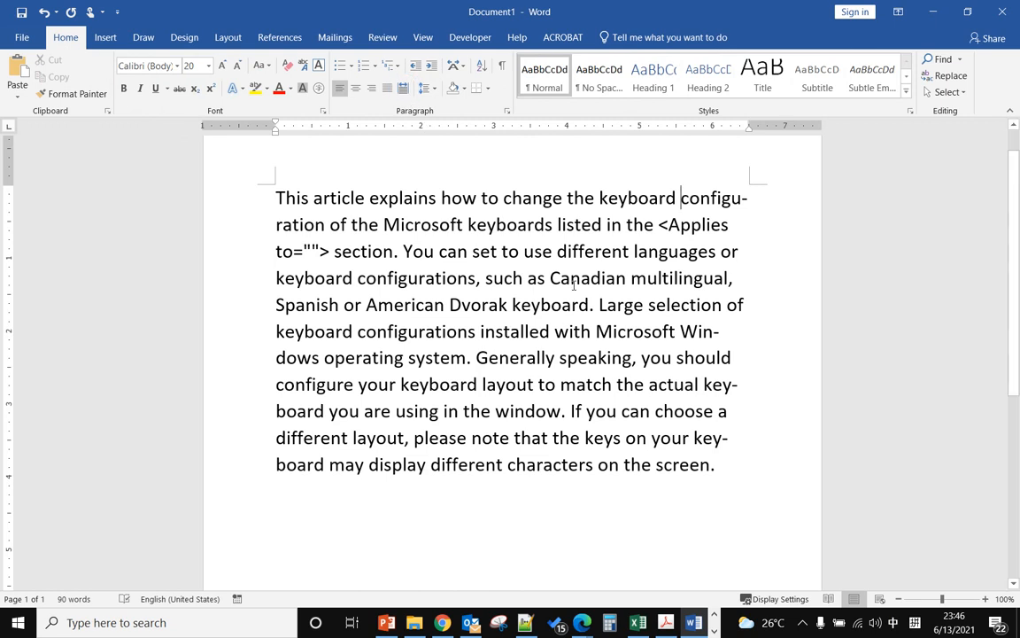
mouse_move(748, 336)
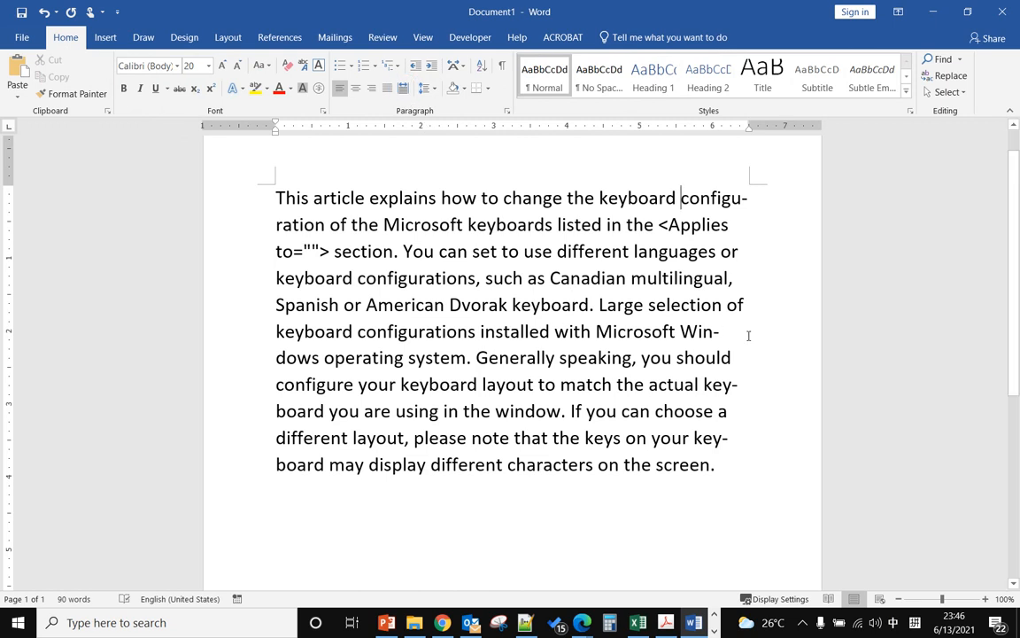